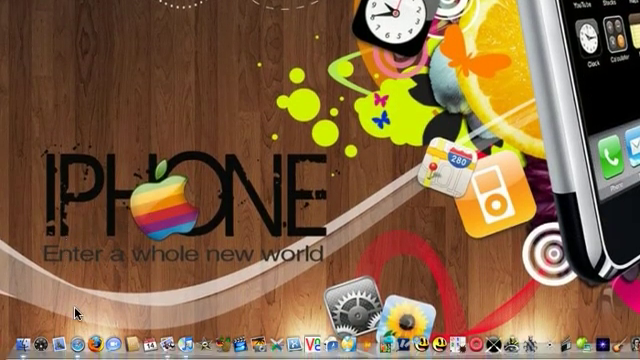
pyautogui.moveTo(90, 316)
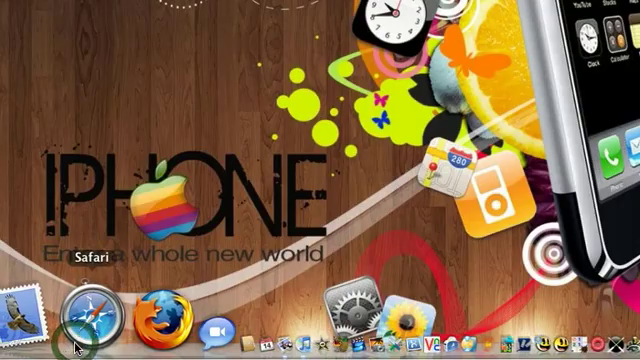
# Launch Safari from the Dock and land on the Google search page.
pyautogui.click(90, 316)
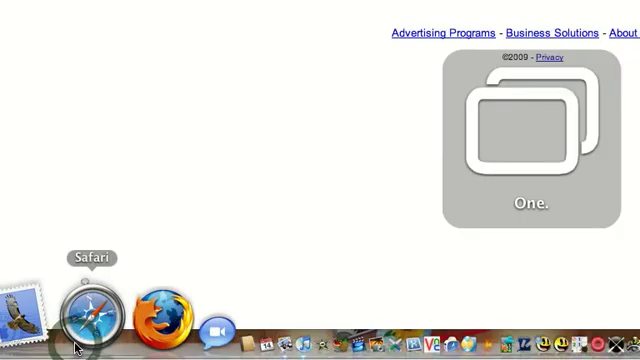
pyautogui.click(88, 316)
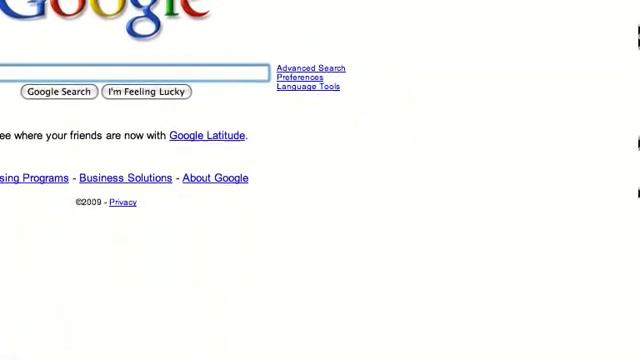
pyautogui.scroll(-3)
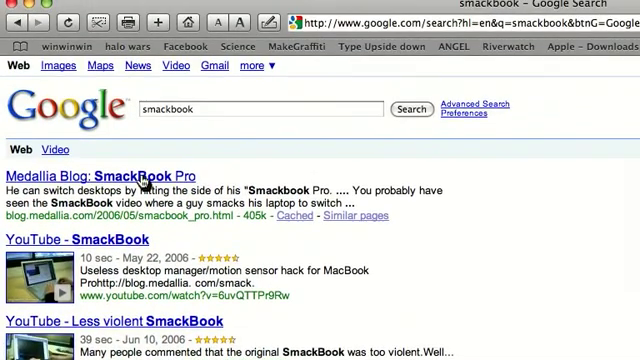
# Read the Medallia Blog SmackBook Pro post down to the 'Actual motion interpreter' Perl script.
pyautogui.click(108, 172)
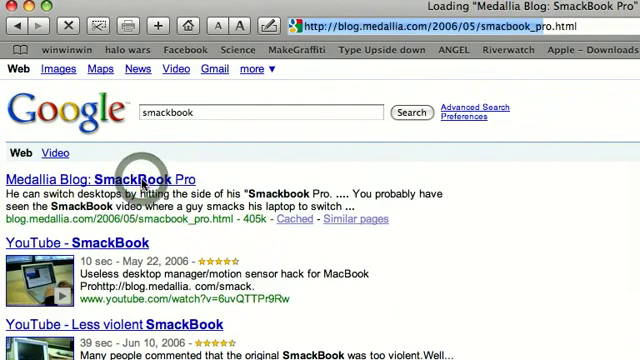
pyautogui.click(120, 180)
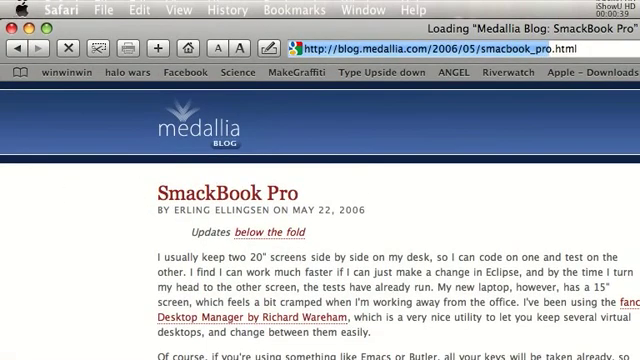
pyautogui.scroll(-3)
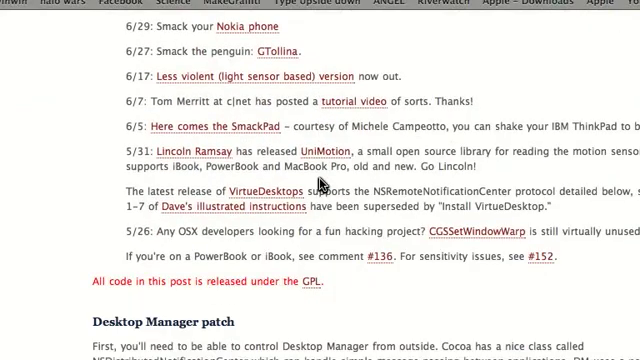
pyautogui.scroll(-3)
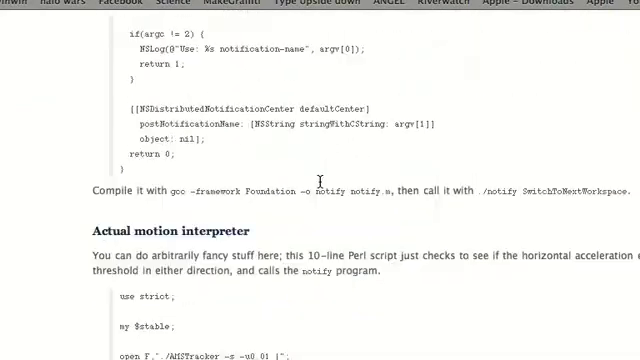
pyautogui.scroll(-3)
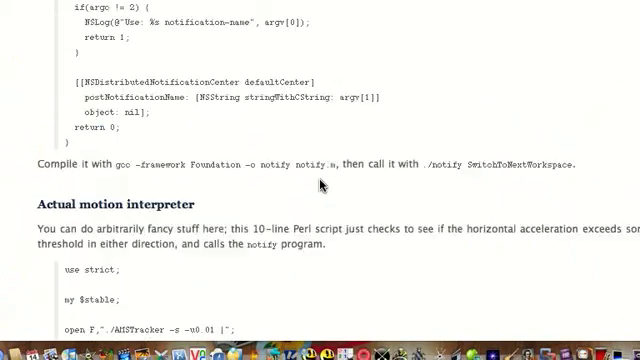
pyautogui.scroll(3)
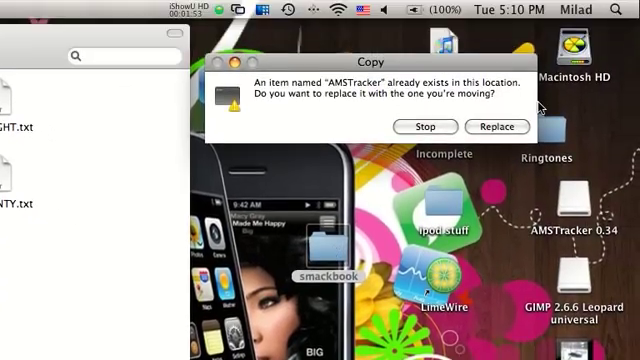
# Answer the existing-AMSTracker copy prompt and select AMSTracker in the AMSTracker 0.34 folder.
pyautogui.click(496, 126)
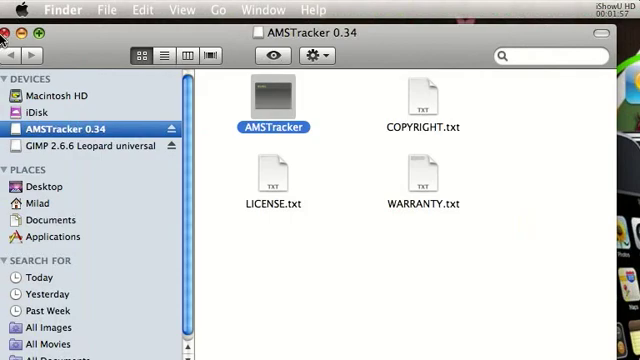
pyautogui.click(10, 38)
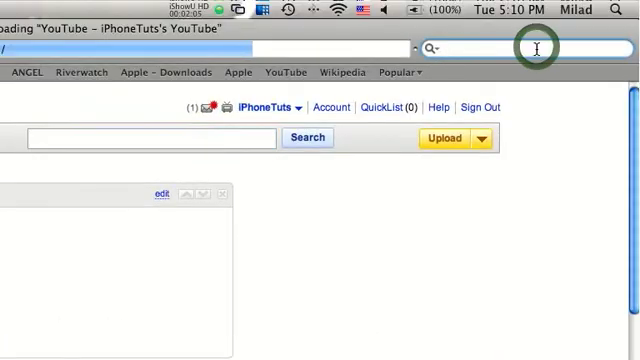
# Search Google for 'virtue desktops' and reach the MacUpdate VirtueDesktops 0.54b5 Download Now link.
pyautogui.write('vir')
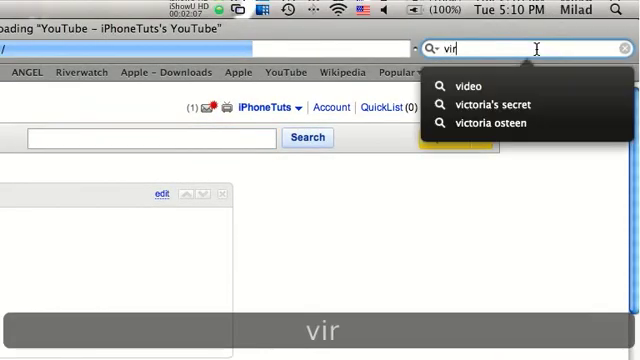
pyautogui.write('tual')
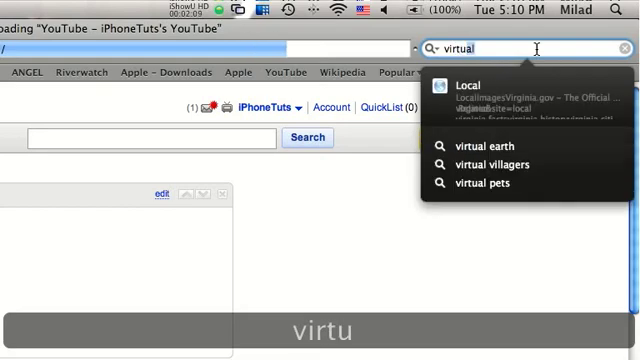
pyautogui.write('virtue desktops')
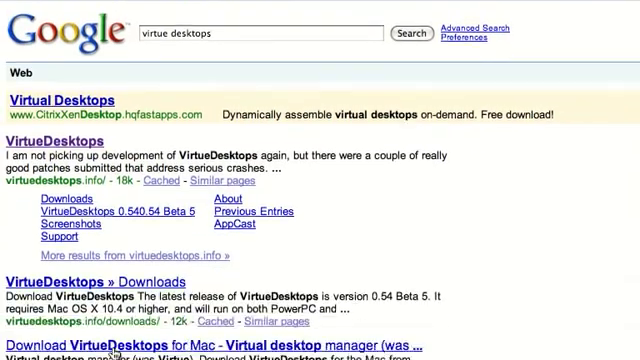
pyautogui.scroll(-3)
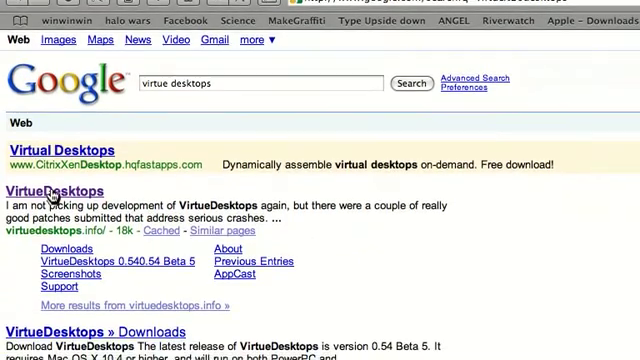
pyautogui.scroll(-3)
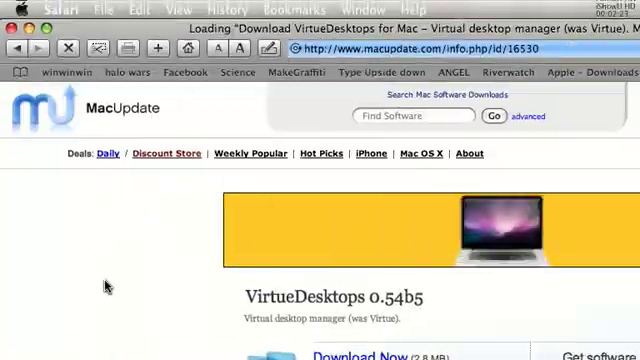
pyautogui.scroll(-3)
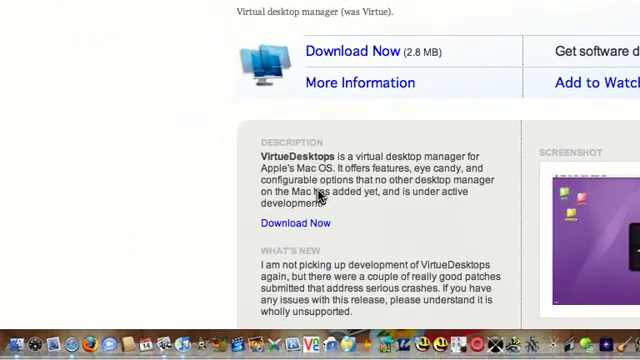
pyautogui.scroll(-3)
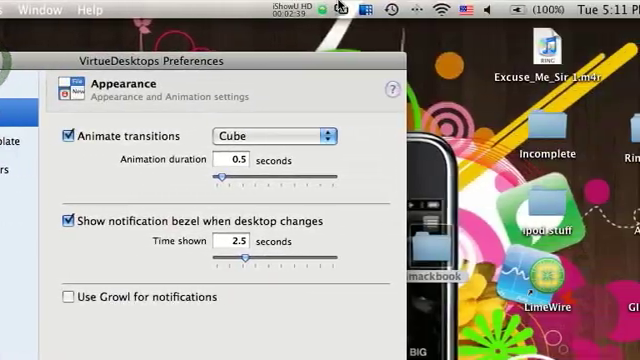
# Quit VirtueDesktops and confirm the quit prompt.
pyautogui.click(328, 8)
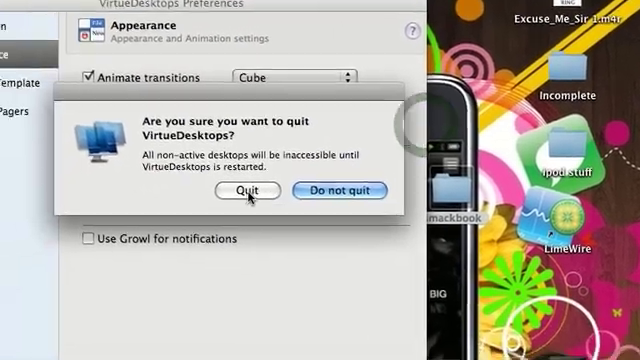
pyautogui.click(236, 192)
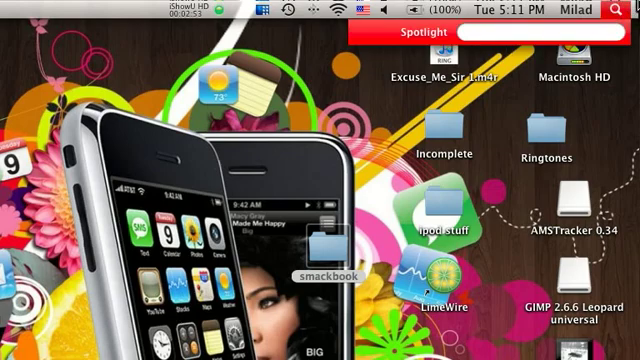
# Launch Terminal via Spotlight and cd into the Desktop smackbook folder.
pyautogui.write('ter')
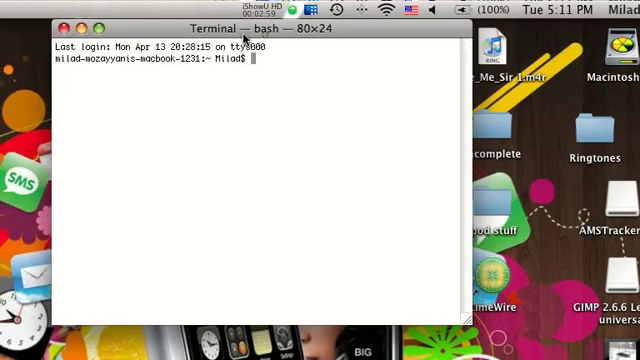
pyautogui.write('cd')
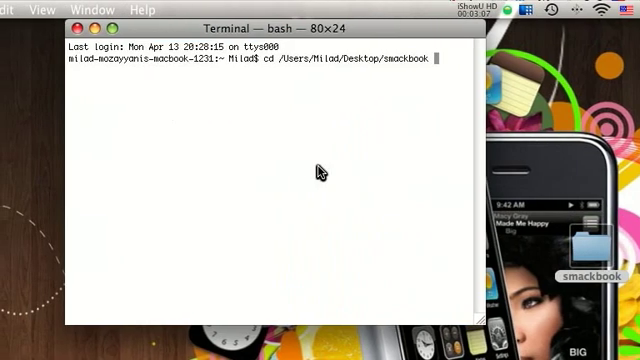
pyautogui.press('Return')
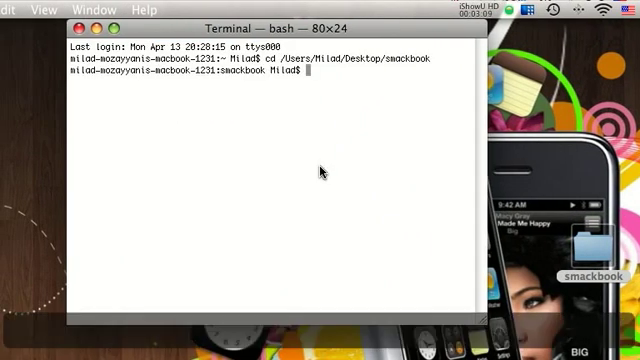
# Enter the command perl smack.pl to start the smack script.
pyautogui.write('per')
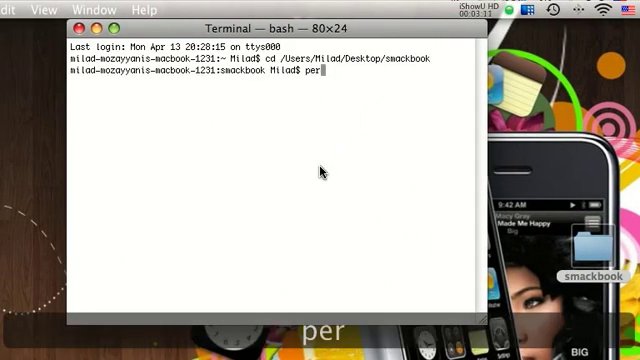
pyautogui.write('l smack')
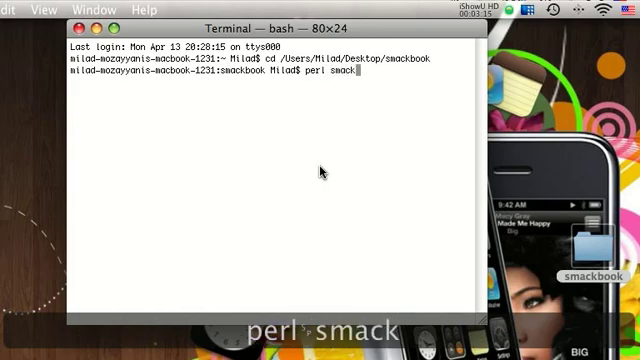
pyautogui.write('.pl')
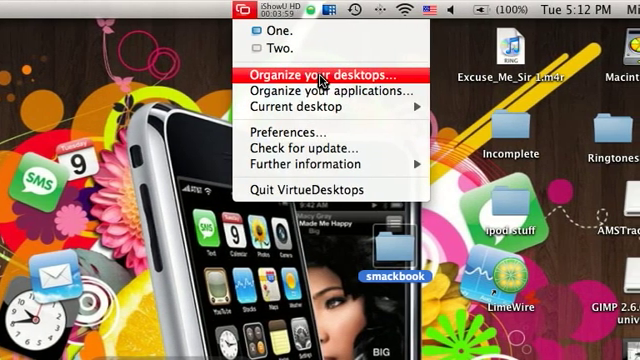
# In Organize your desktops, enable Color and Text decorations with 'Smack ME' for desktop Two.
pyautogui.click(288, 132)
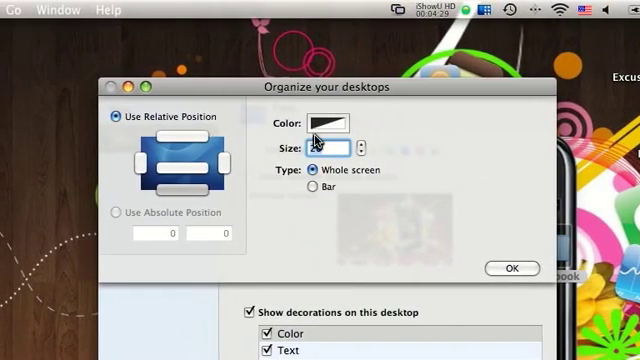
pyautogui.click(316, 122)
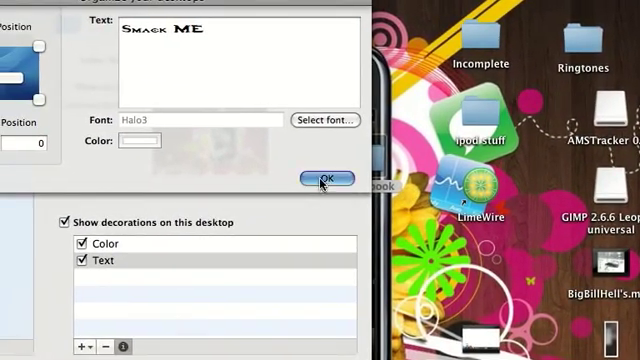
pyautogui.click(322, 180)
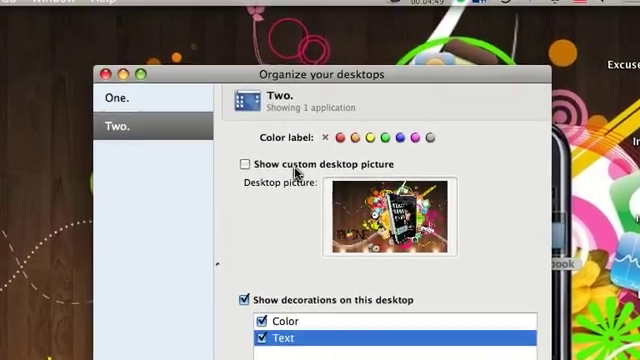
# Close the Organize your desktops window.
pyautogui.click(112, 76)
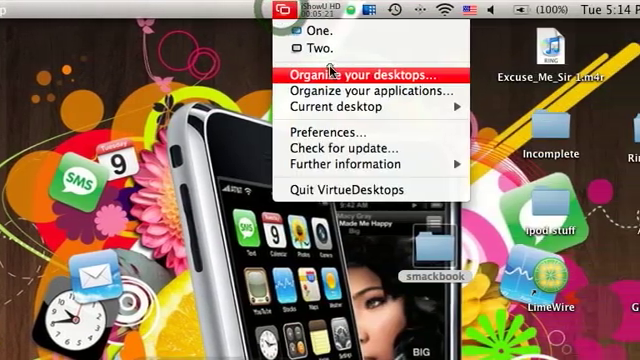
# Reopen the organizer, uncheck Color, keep Text 'Smack ME', and confirm.
pyautogui.click(360, 76)
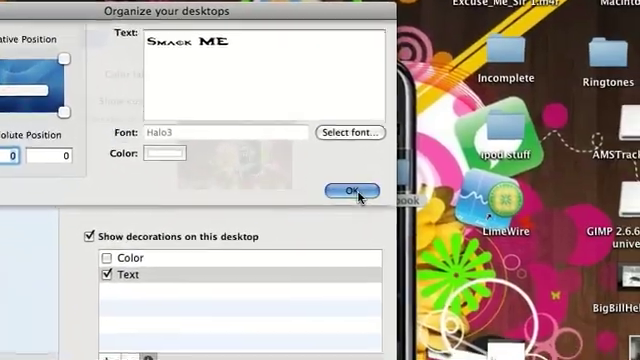
pyautogui.click(340, 190)
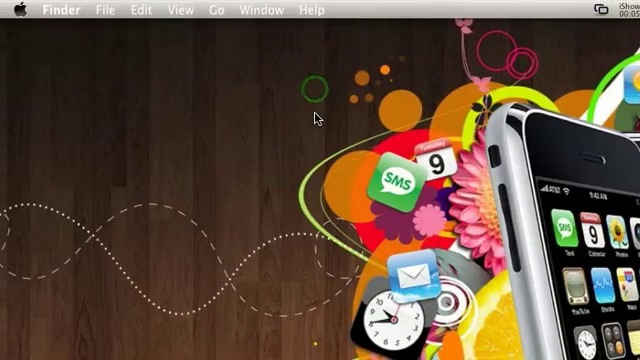